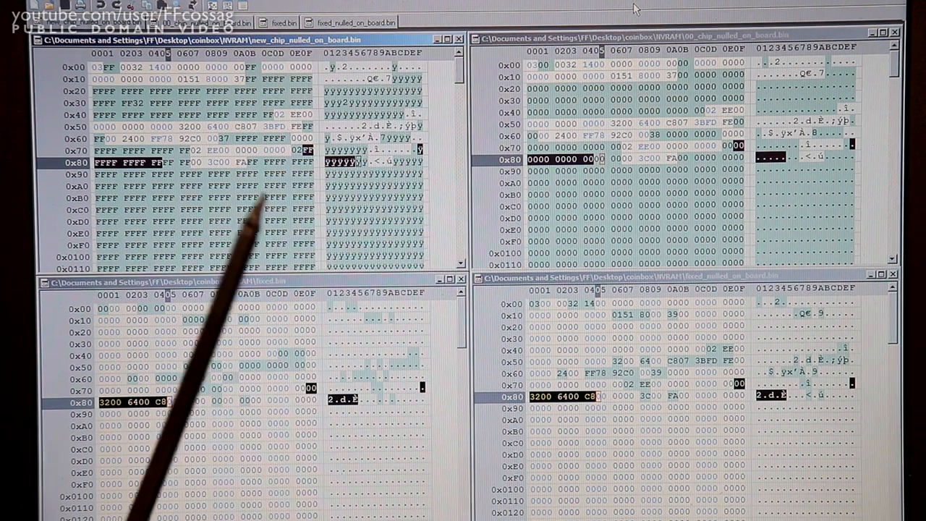
mouse_move(108, 434)
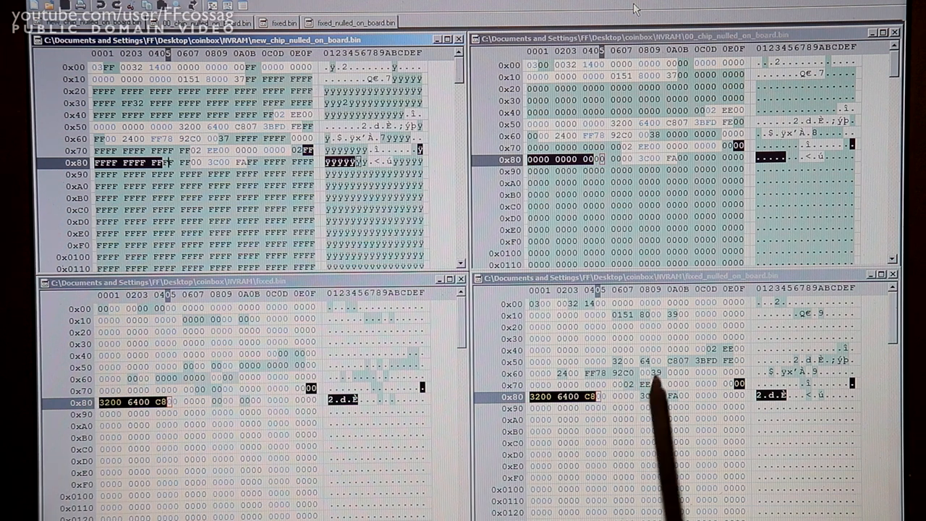
mouse_move(759, 311)
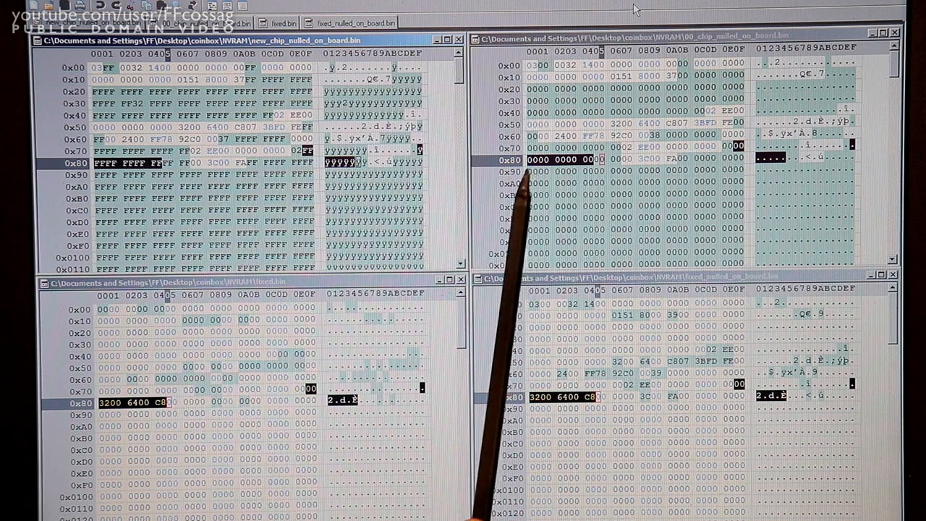
mouse_move(759, 209)
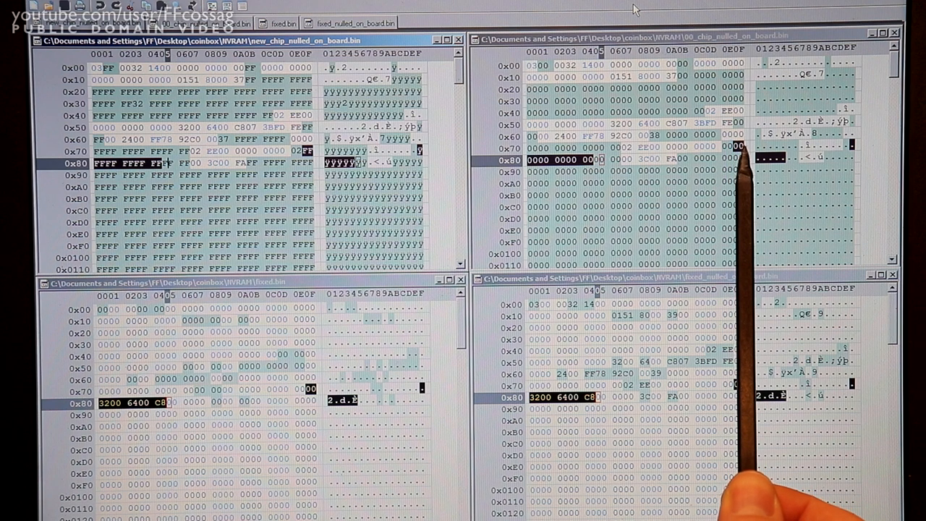
mouse_move(289, 405)
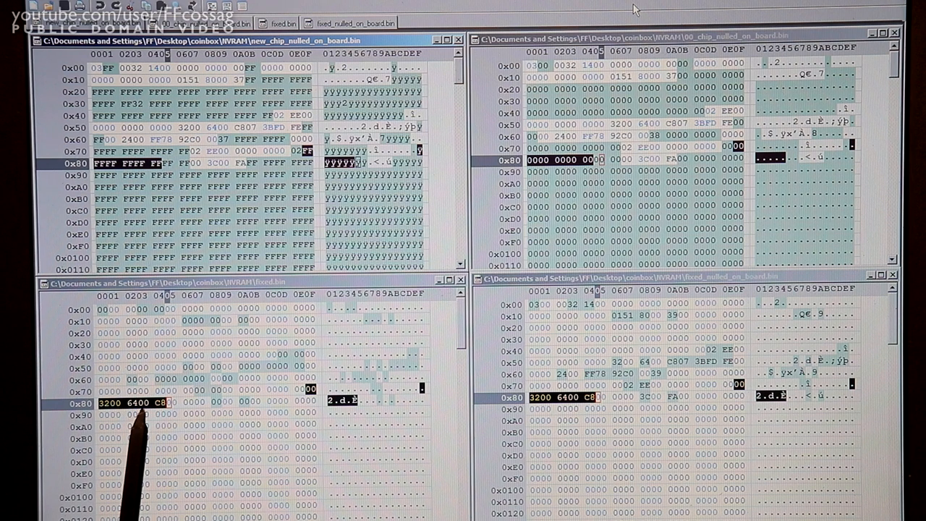
mouse_move(141, 448)
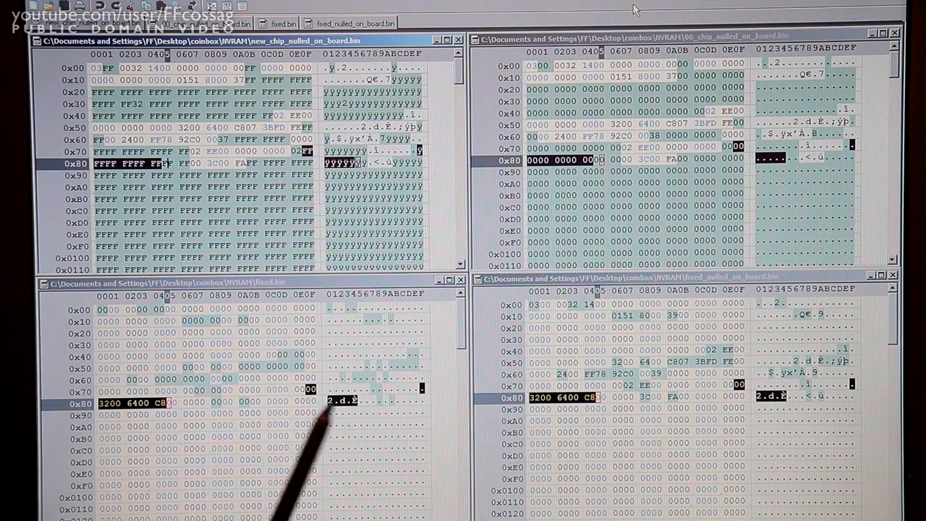
mouse_move(311, 391)
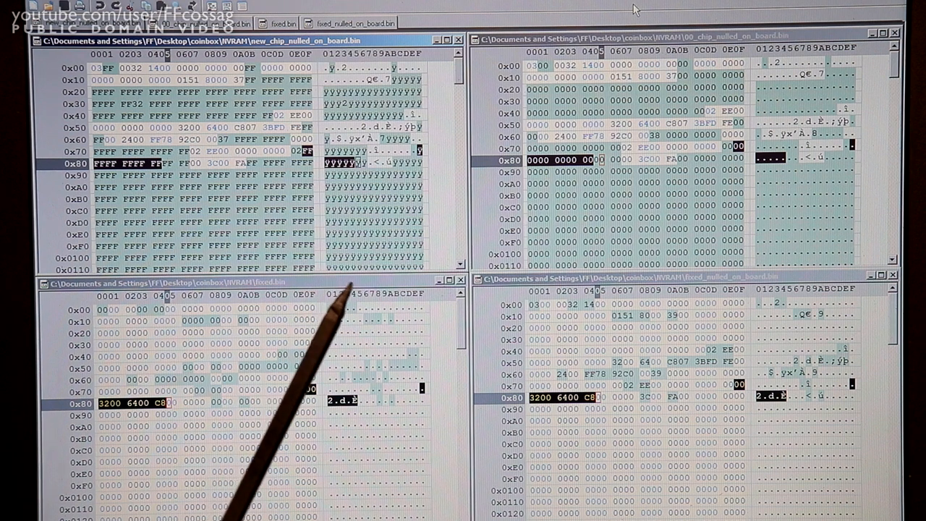
mouse_move(94, 499)
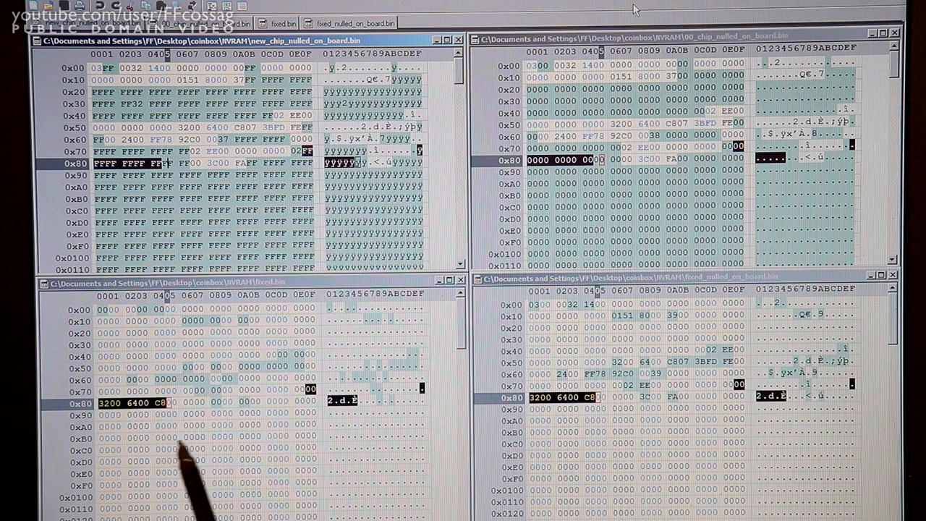
mouse_move(131, 478)
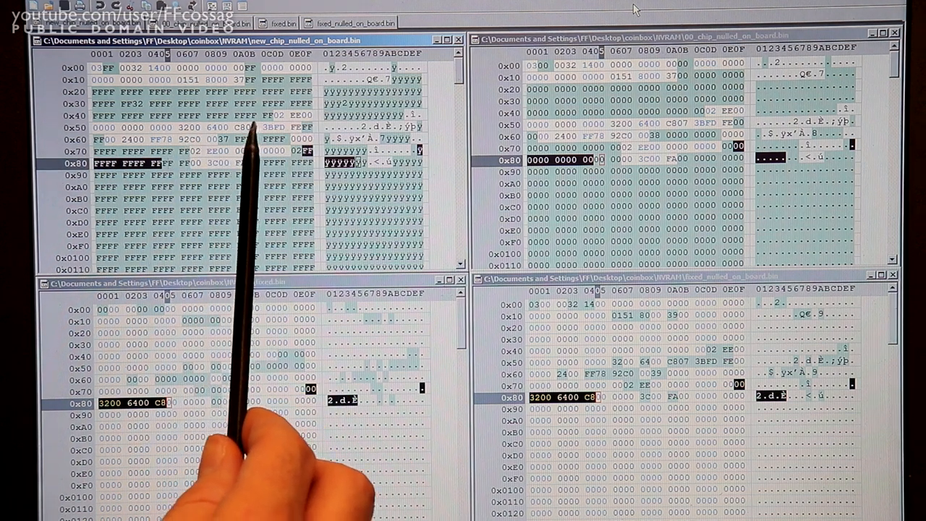
mouse_move(239, 434)
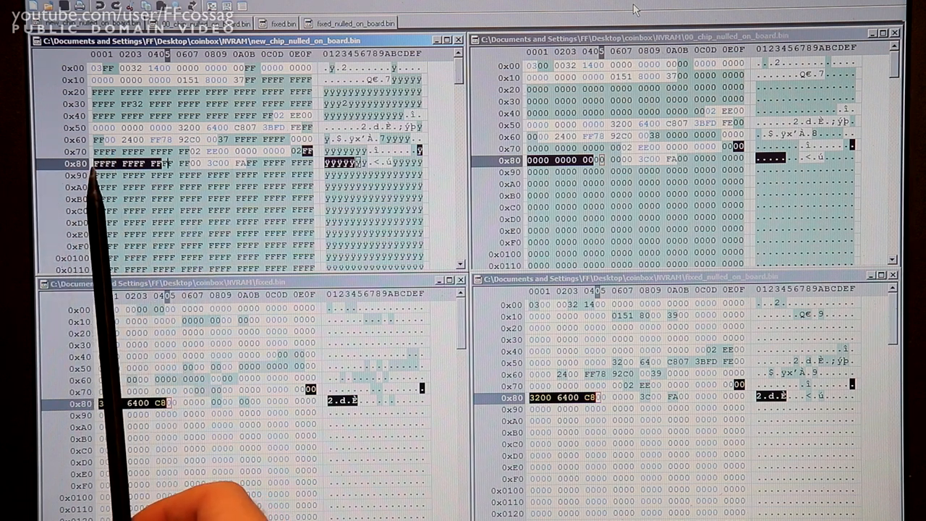
mouse_move(94, 217)
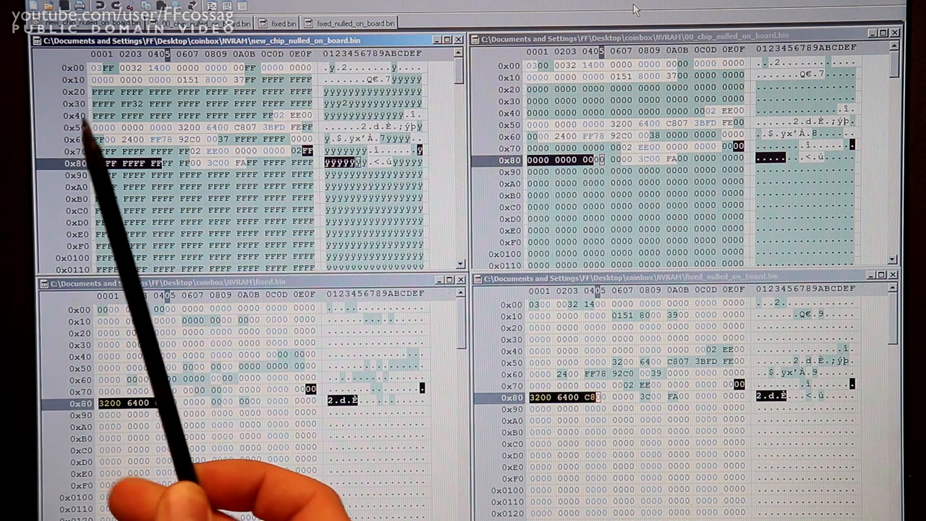
mouse_move(145, 203)
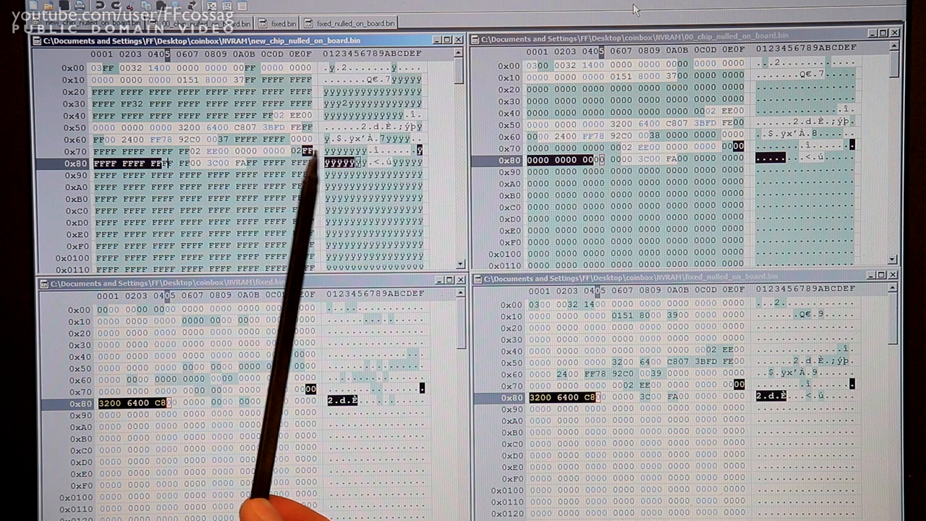
mouse_move(253, 181)
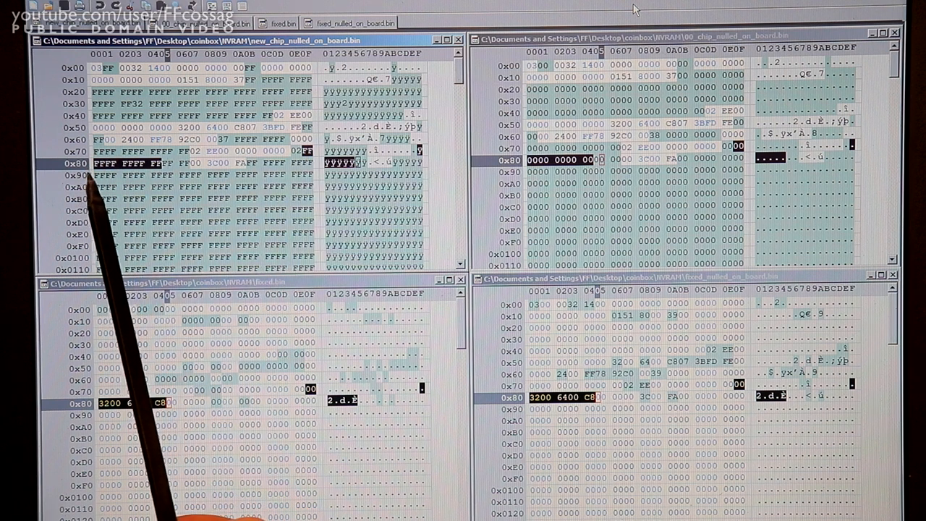
mouse_move(131, 174)
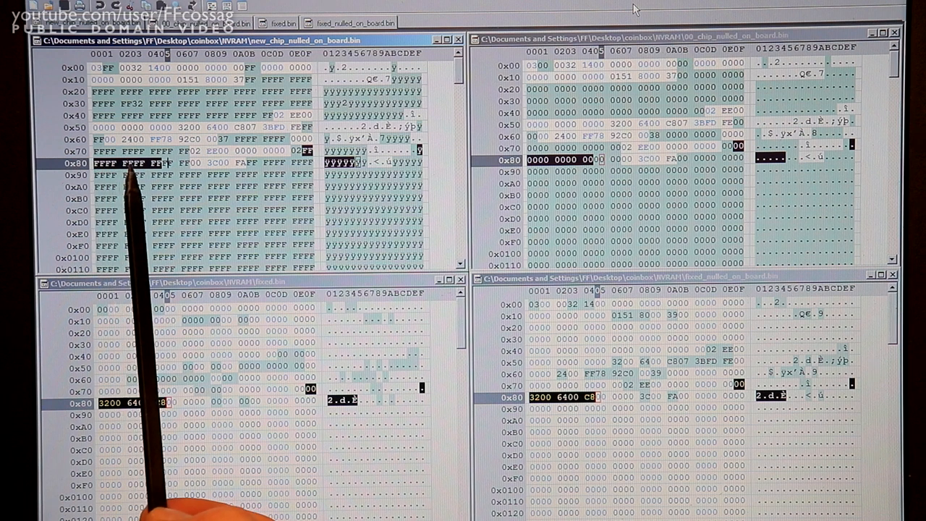
mouse_move(196, 217)
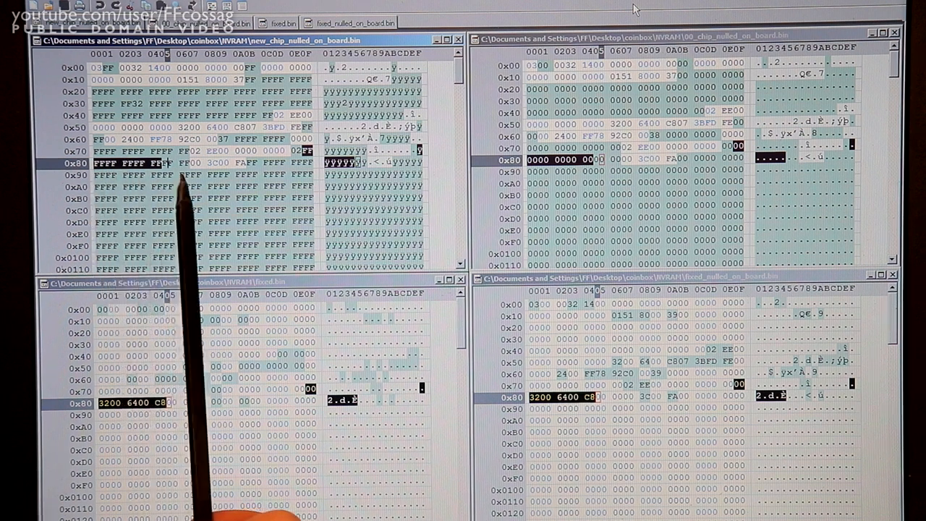